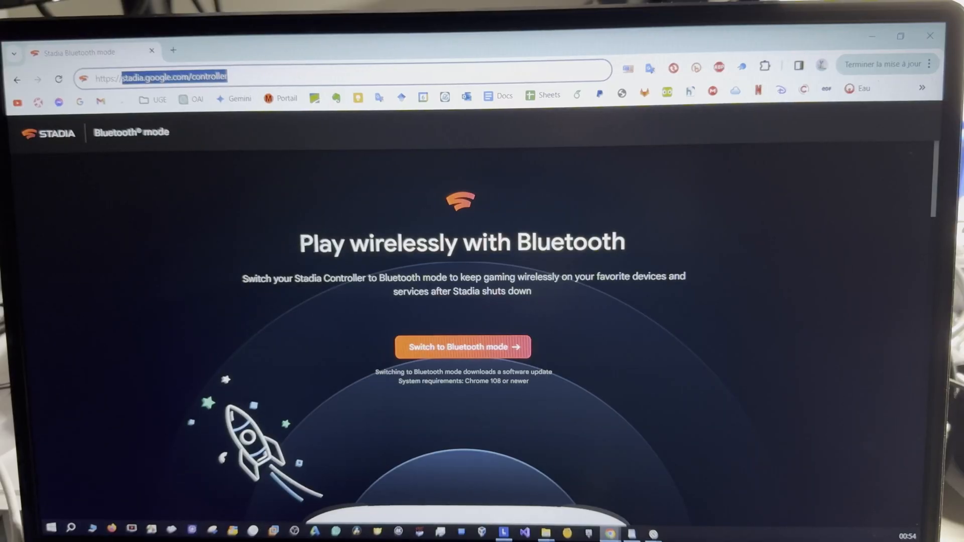
Choose 'Switch to Bluetooth mode' on the Stadia controller landing page.
scroll(down, 3)
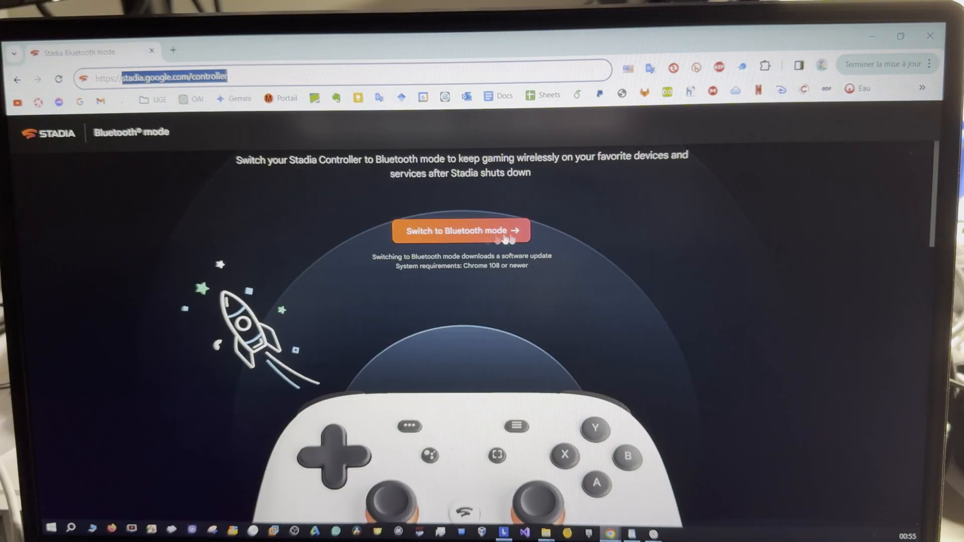
click(460, 230)
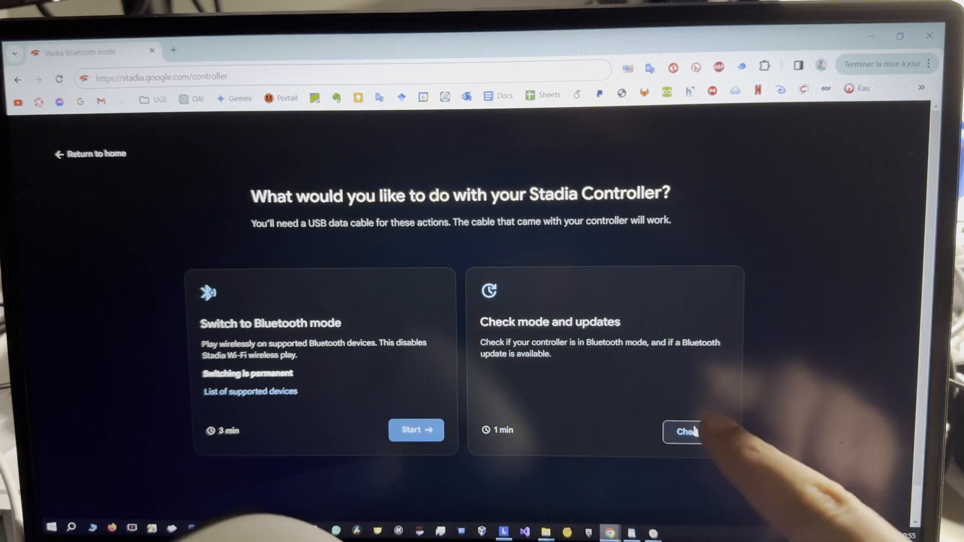
Choose 'Check' on the 'Check mode and updates' card.
click(690, 432)
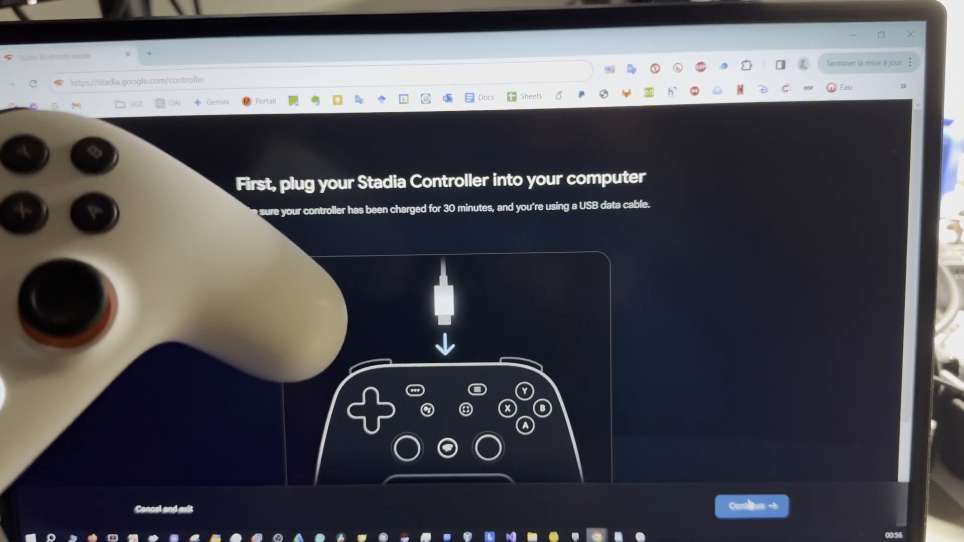
Connect Chrome to 'Stadia Controller rev. A' so the site verifies its mode.
click(751, 507)
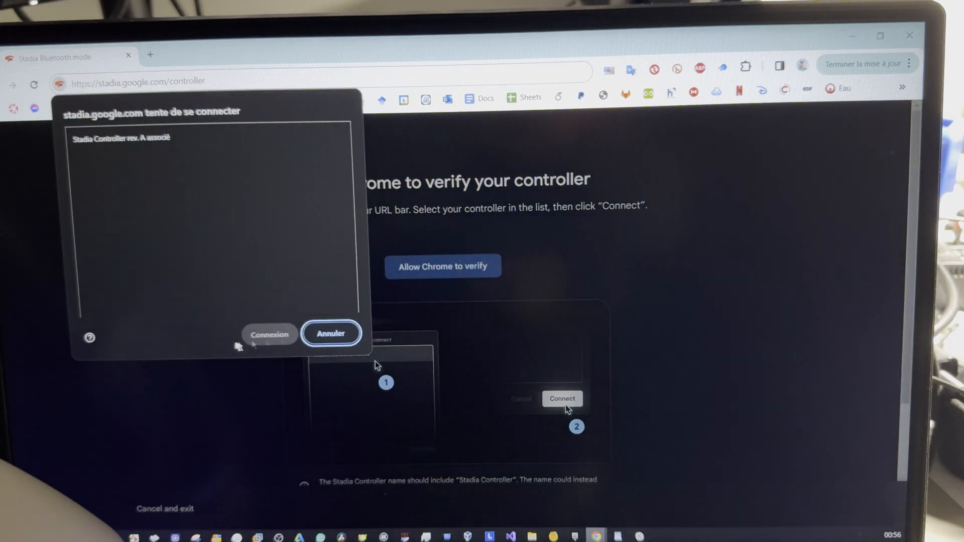
click(121, 137)
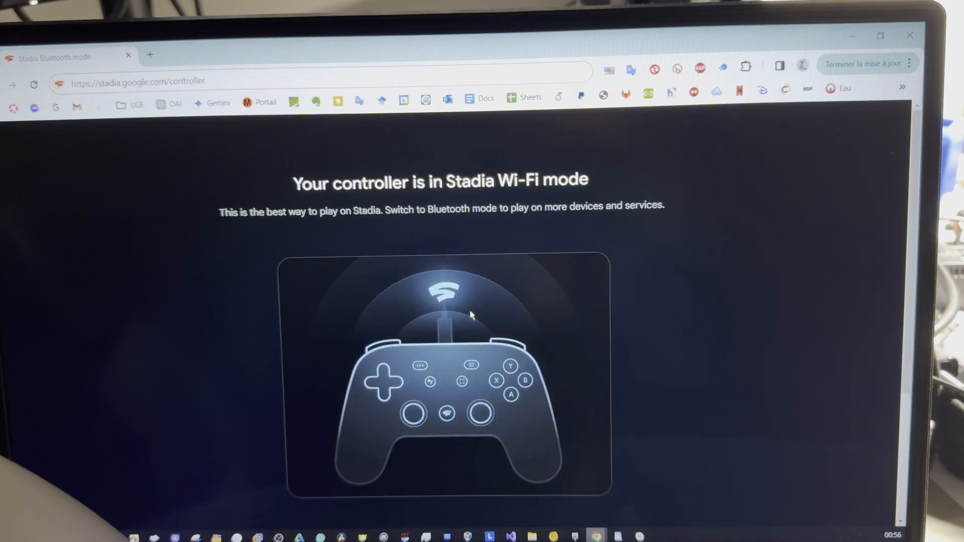
mouse_move(451, 186)
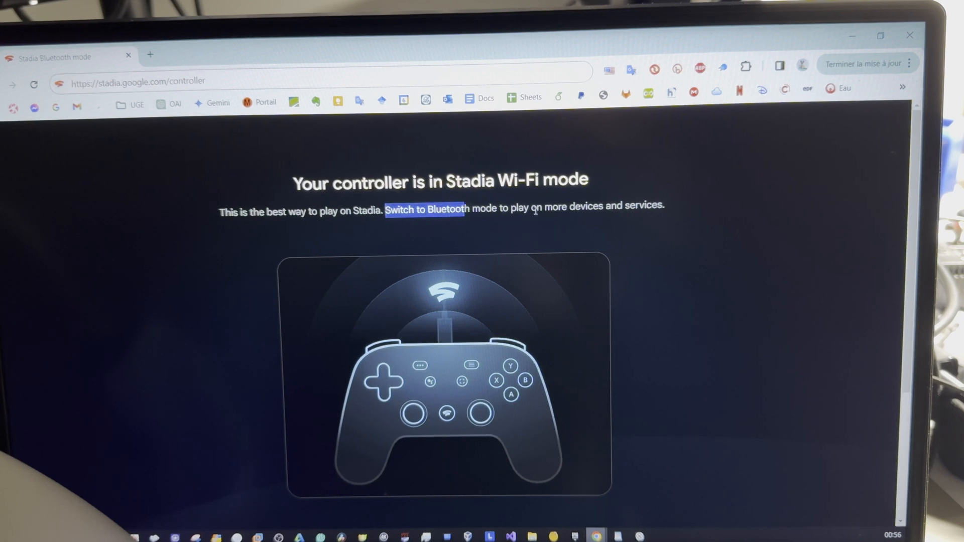
scroll(down, 3)
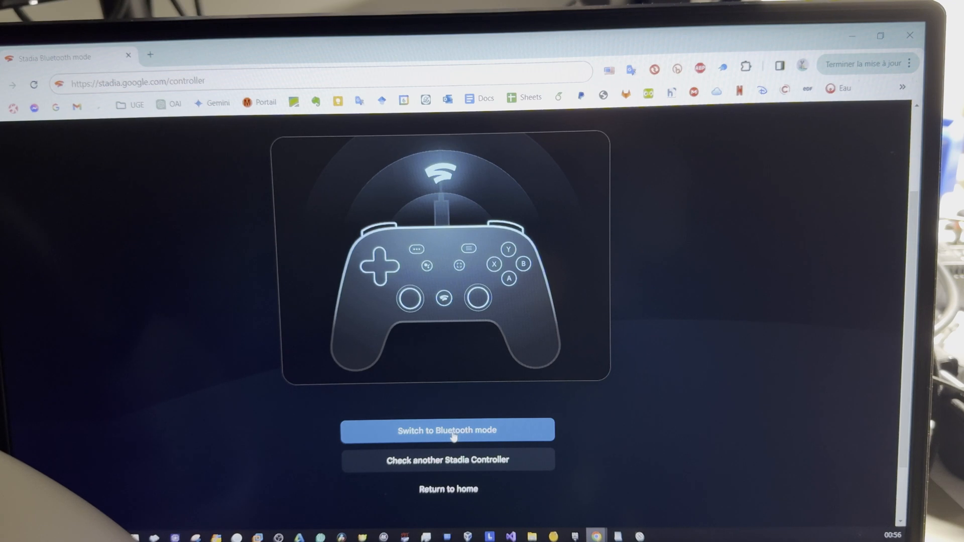
Start the Bluetooth switch and highlight the three unlock instructions.
click(447, 430)
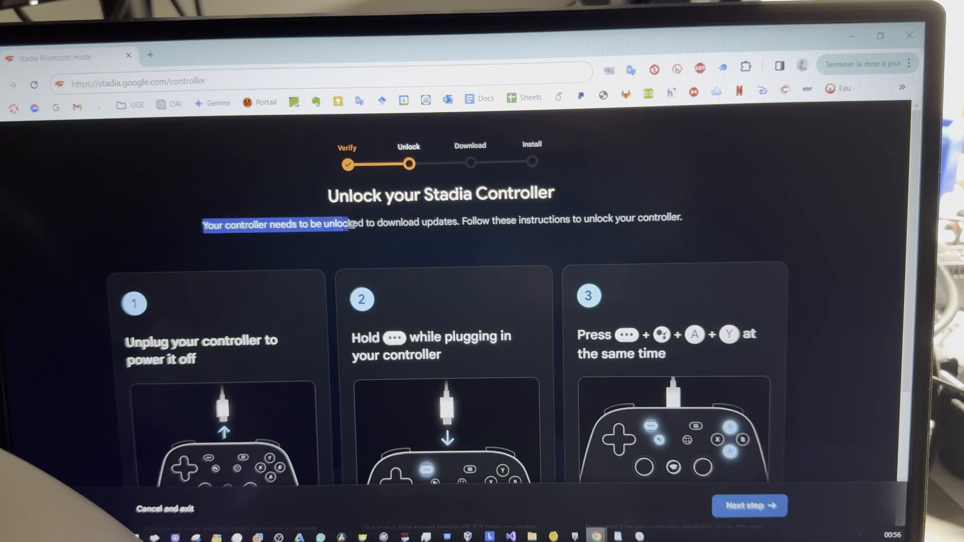
drag(347, 221, 458, 223)
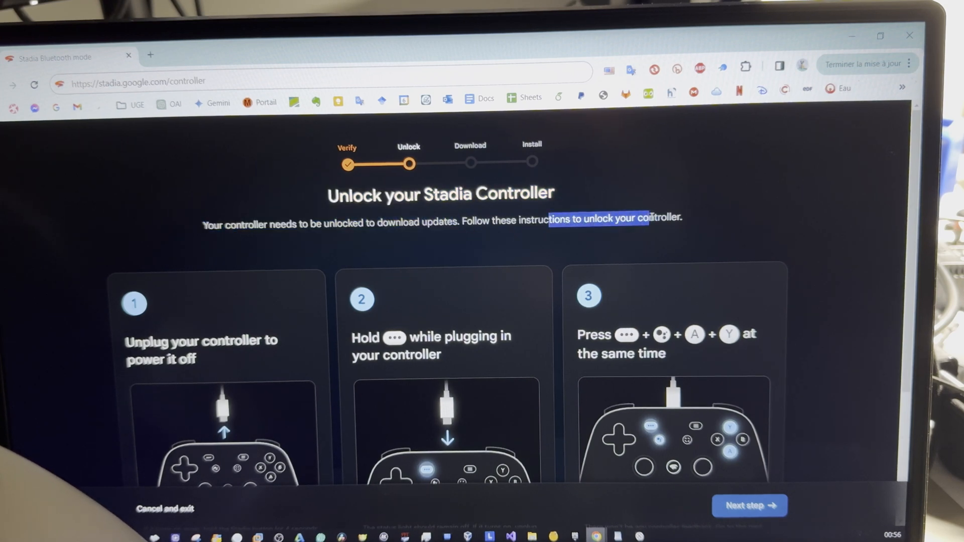
scroll(down, 3)
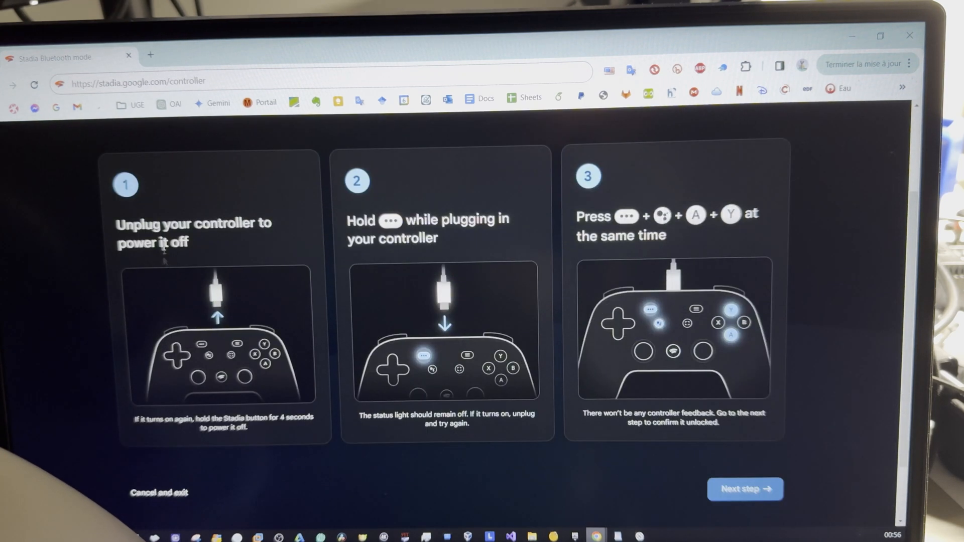
drag(116, 223, 211, 223)
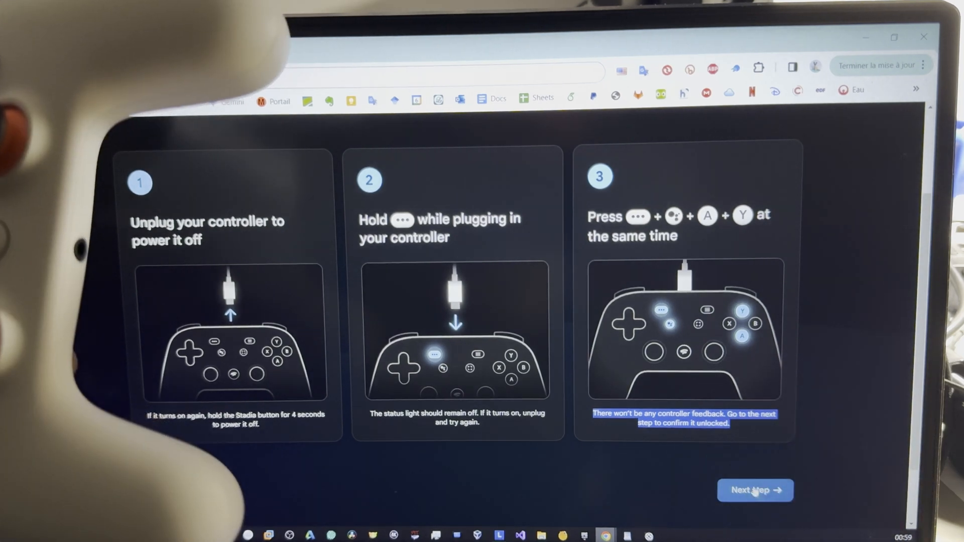
Confirm the controller is unlocked and connect 'SP Blank RT Family' to download the update.
click(756, 490)
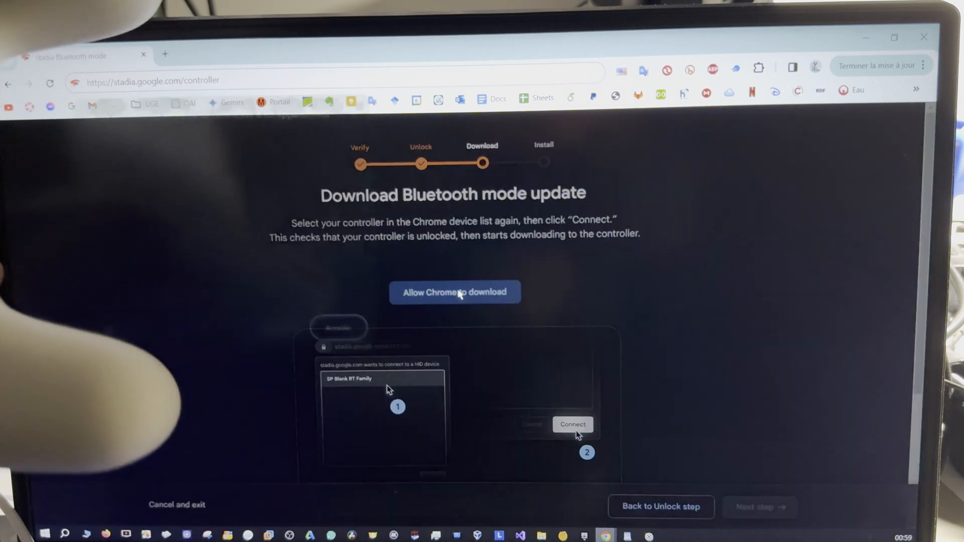
click(454, 293)
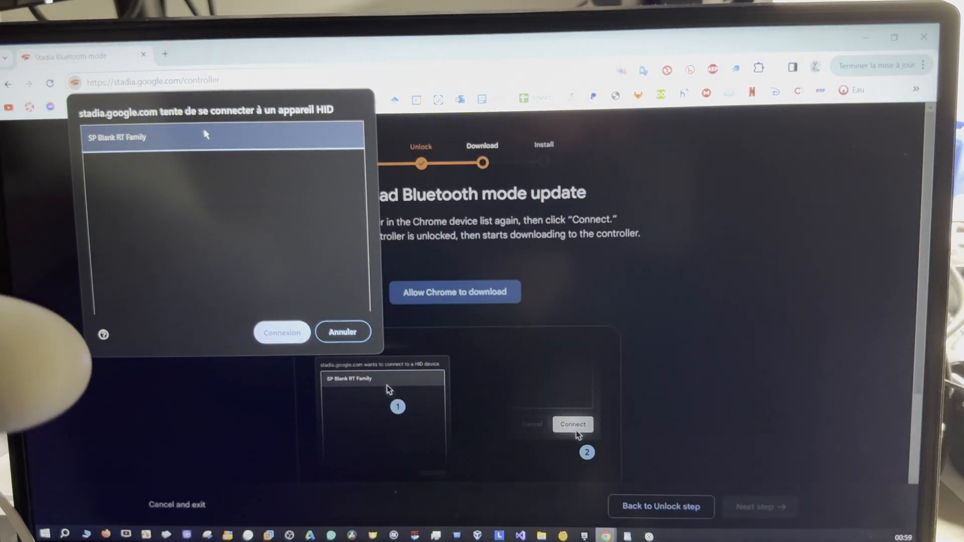
click(281, 331)
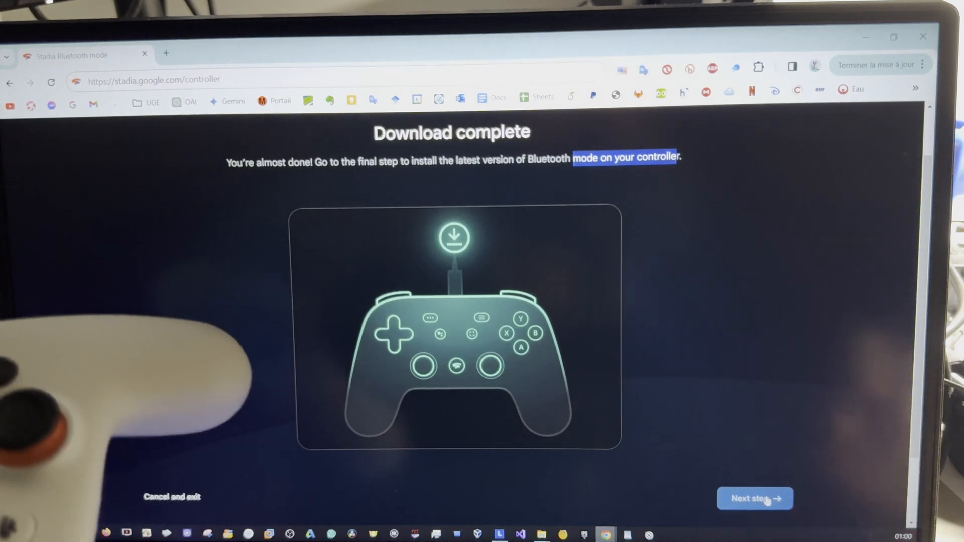
Connect 'USB COMPOSITE DEVICE' to install Bluetooth mode, highlighting the instruction text.
click(754, 498)
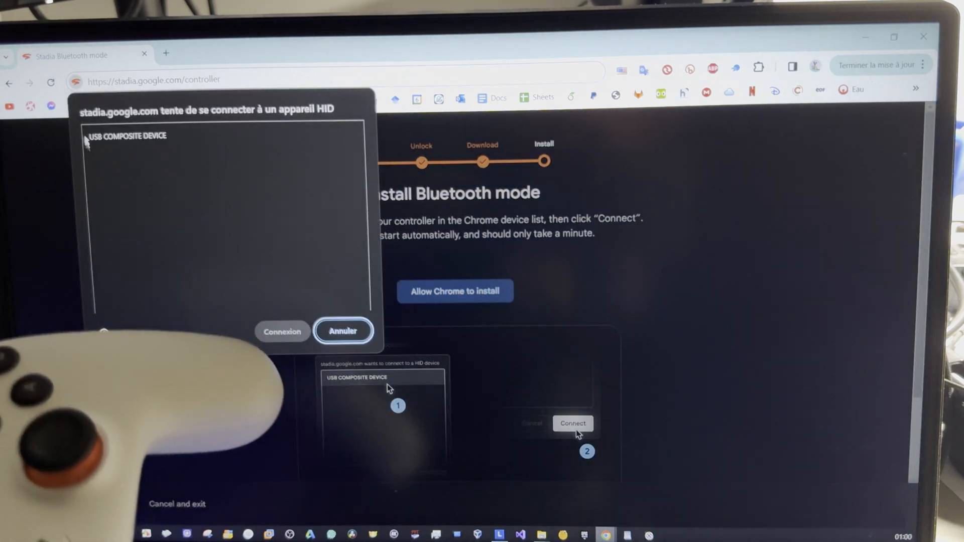
click(126, 136)
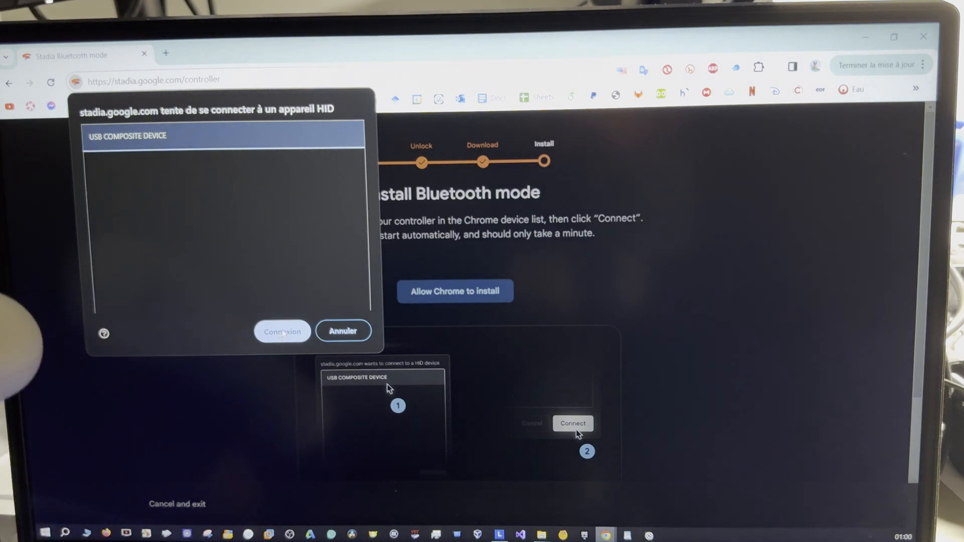
click(282, 331)
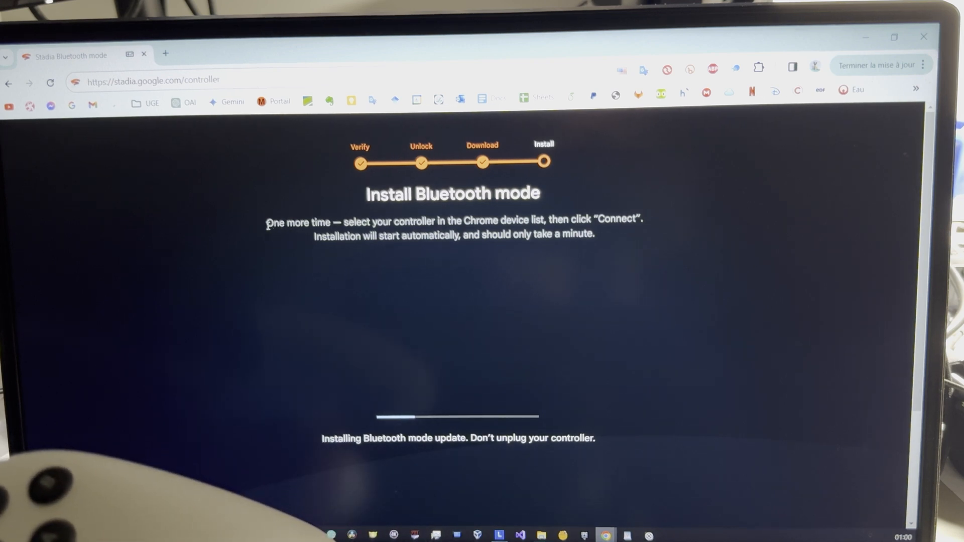
drag(266, 221, 476, 222)
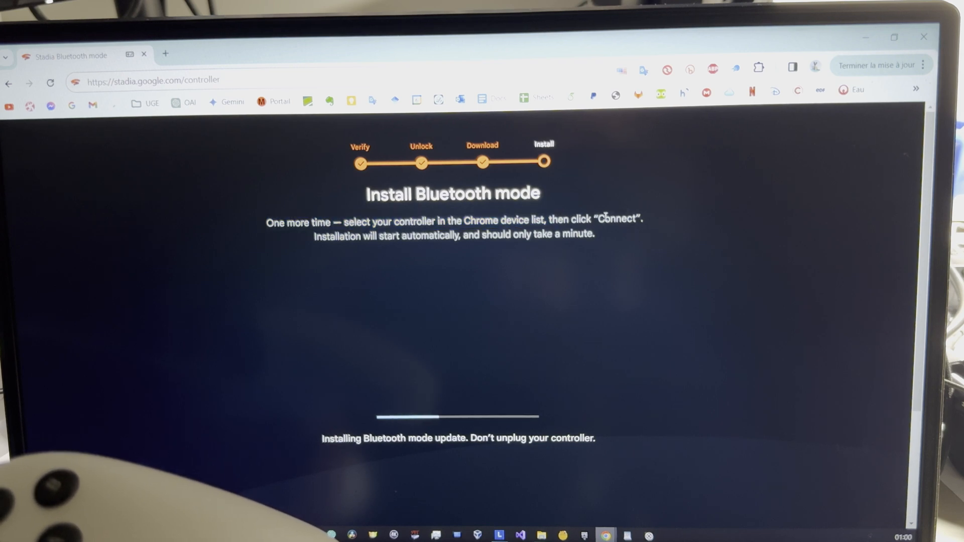
double_click(619, 220)
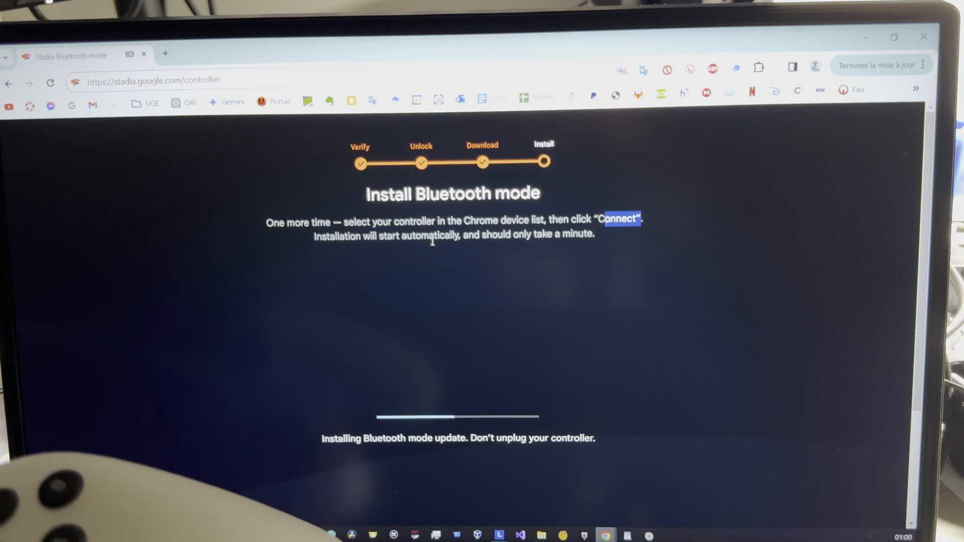
mouse_move(536, 245)
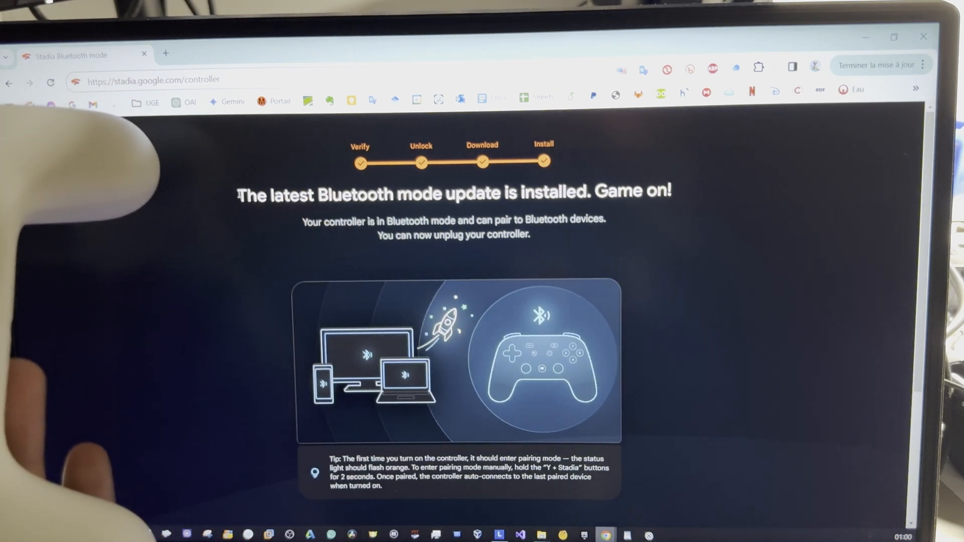
drag(239, 195, 566, 194)
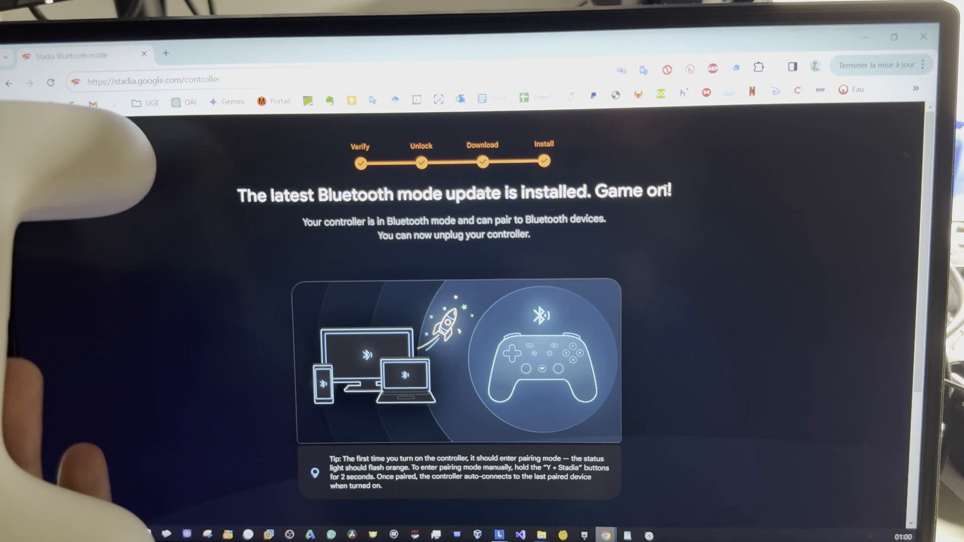
drag(303, 222, 413, 221)
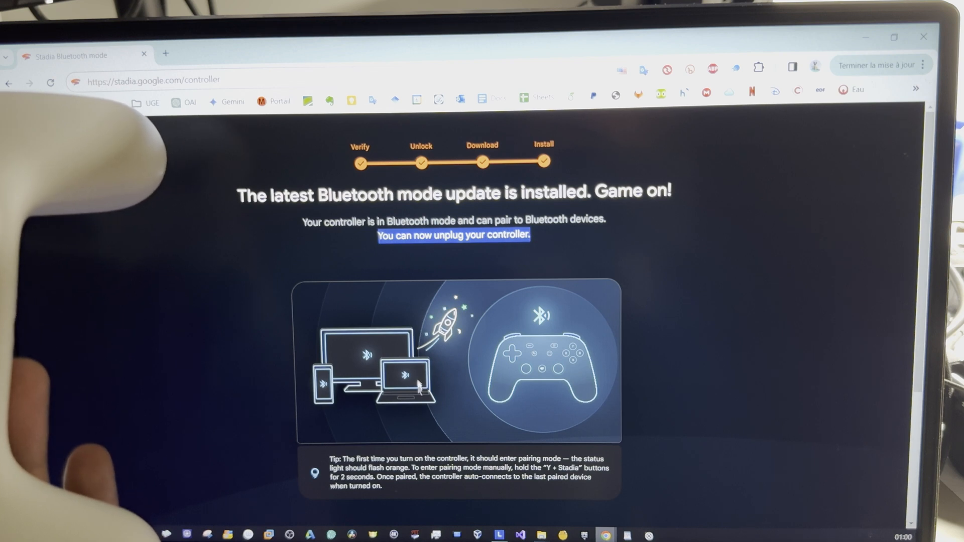
scroll(down, 3)
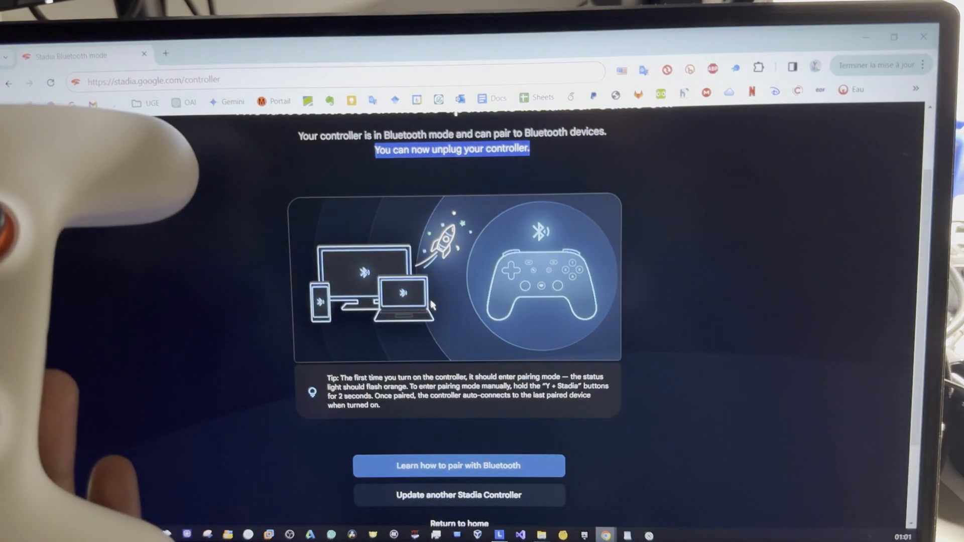
scroll(down, 3)
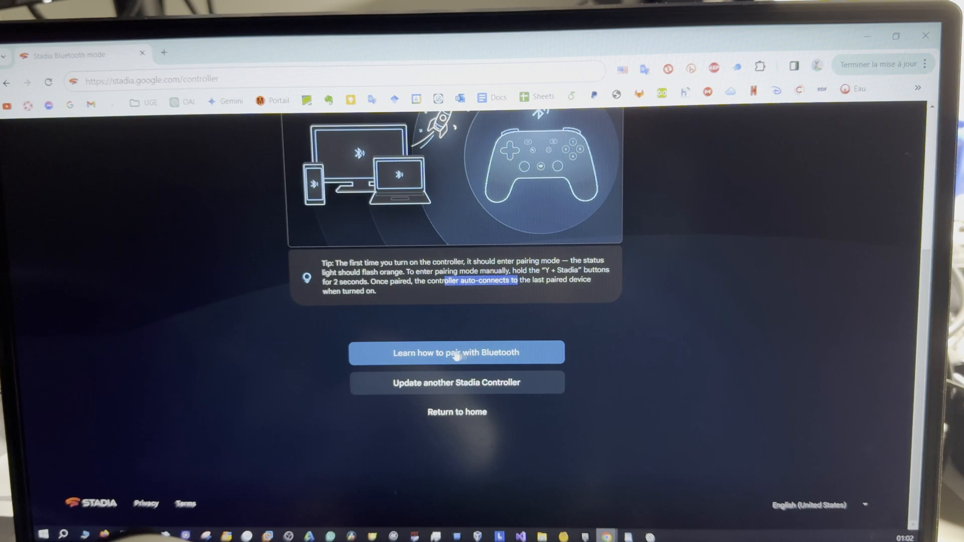
View the Bluetooth pairing guide and its status lights page, then go back.
click(456, 352)
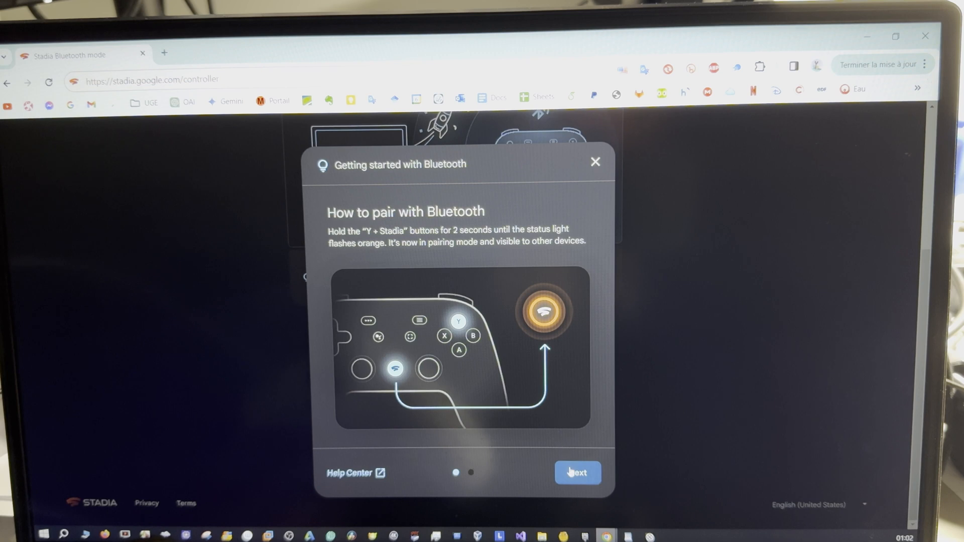
click(577, 473)
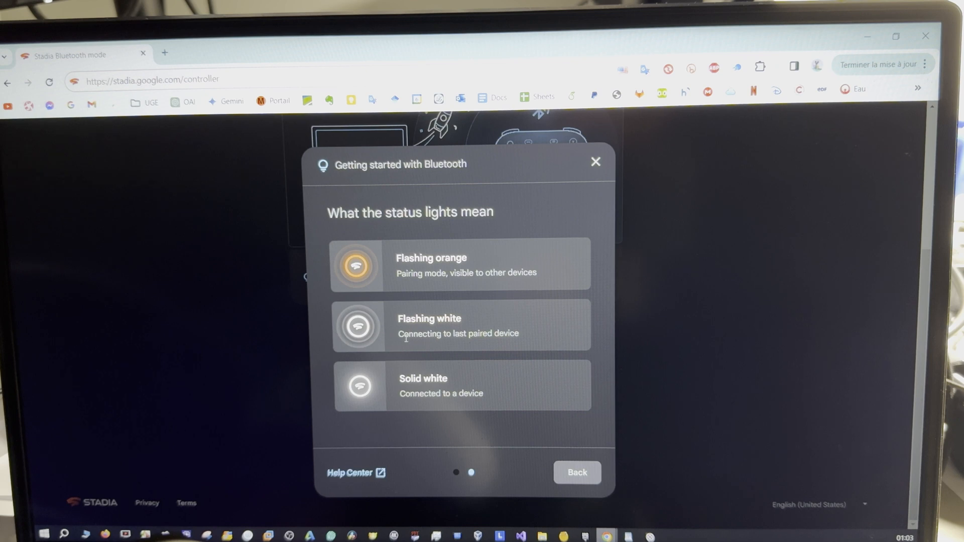
mouse_move(534, 338)
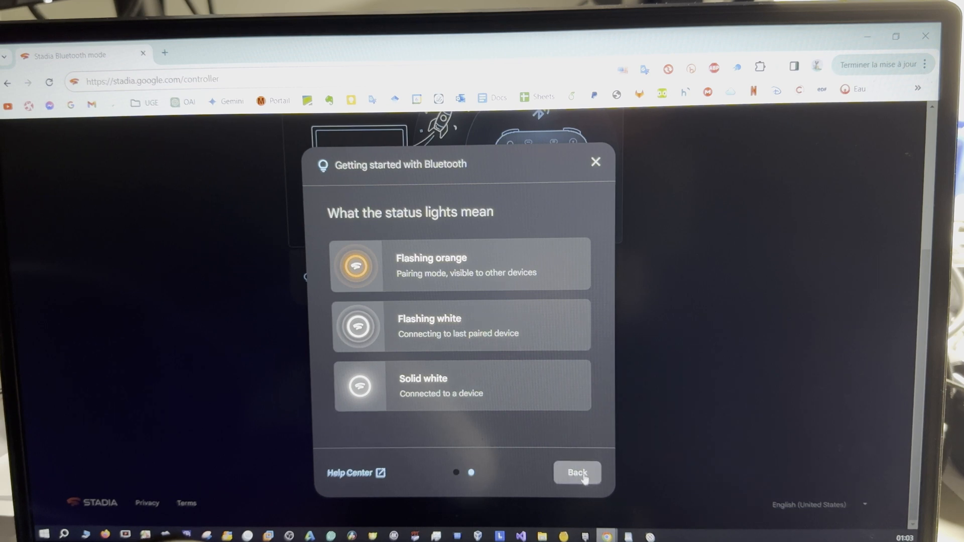
click(576, 473)
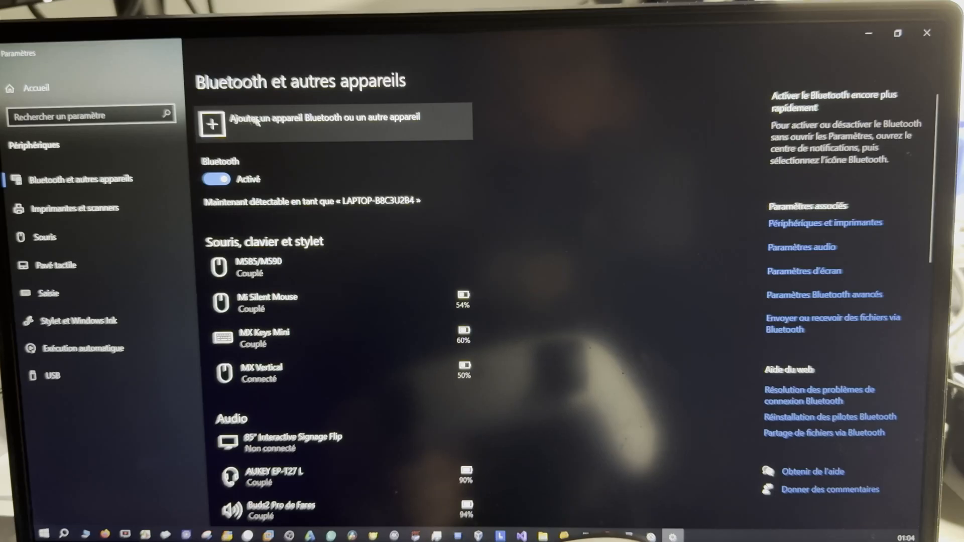
Add a Bluetooth device in Windows Settings and pair with StadiaPQXJ-5d27.
click(212, 123)
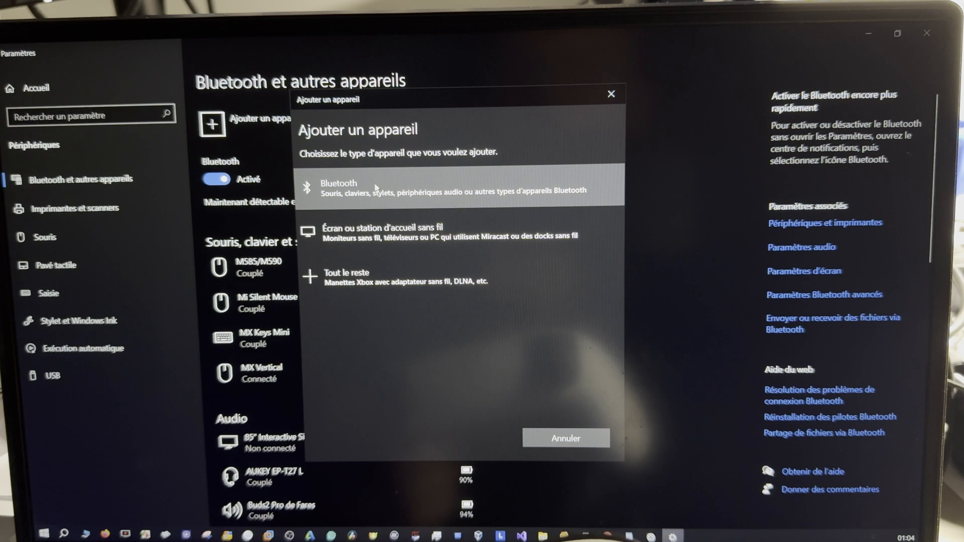
mouse_move(397, 192)
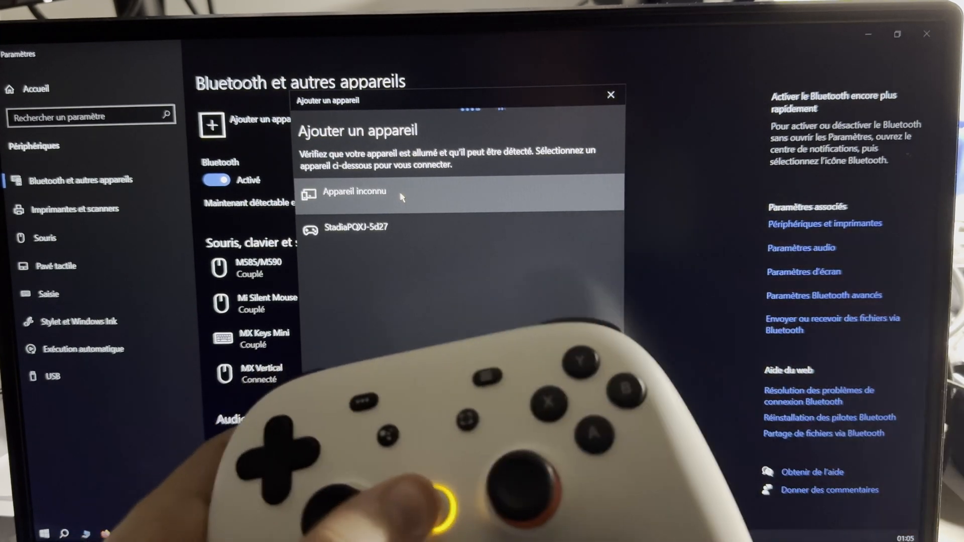
click(357, 226)
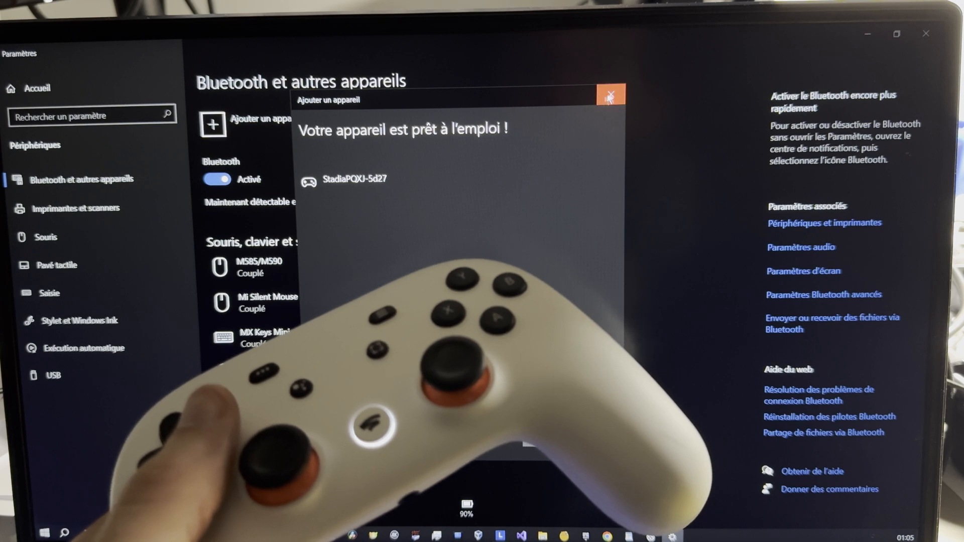
Dismiss the 'Your device is ready to go' confirmation with Done.
click(609, 94)
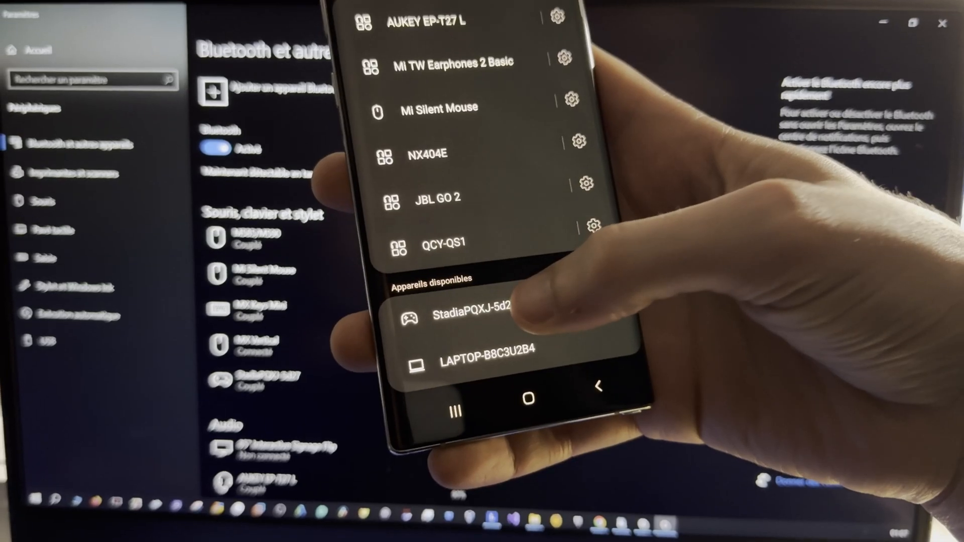
Request pairing with StadiaPQXJ-5d27 from the phone's available devices list.
click(474, 307)
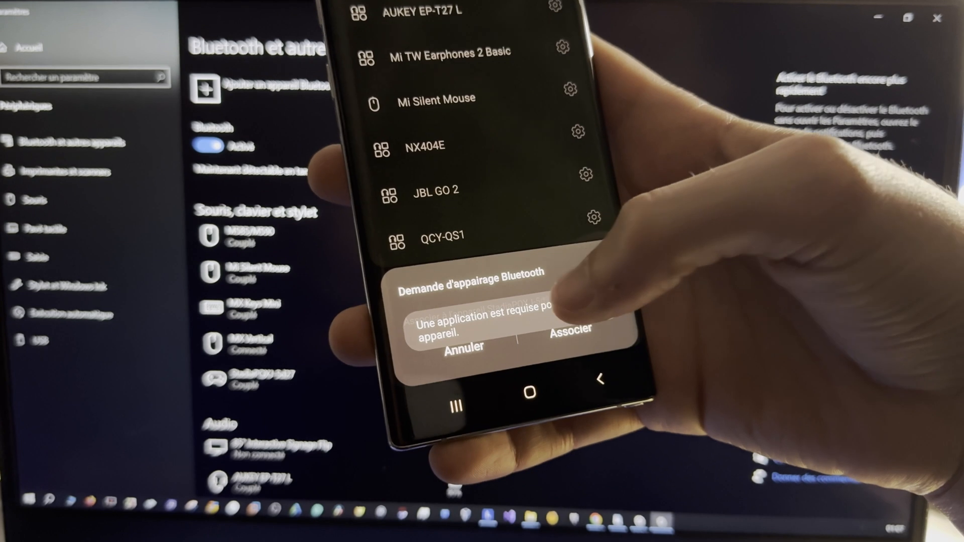